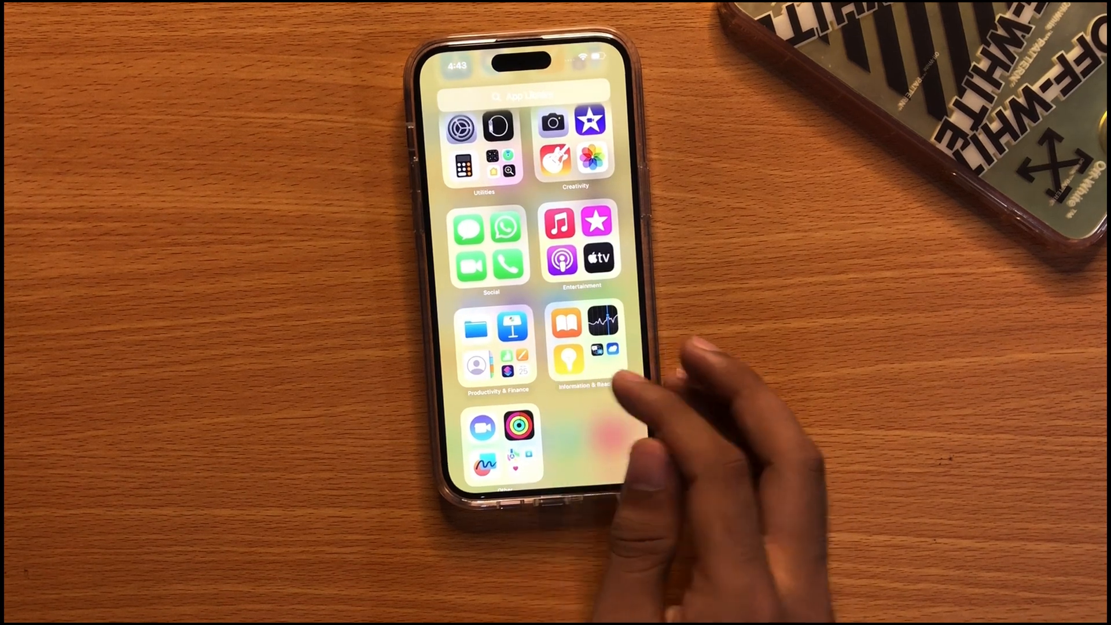
- Launch Reminders from the App Library to its empty lists overview
left_click(498, 348)
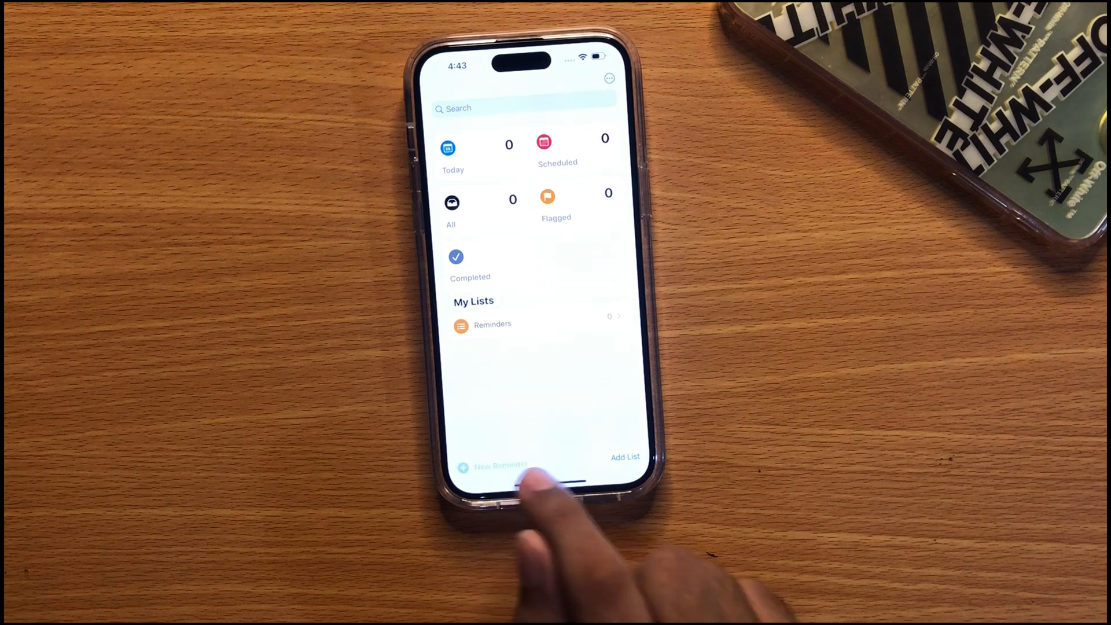
- Create a new reminder titled 'Shop'
left_click(496, 465)
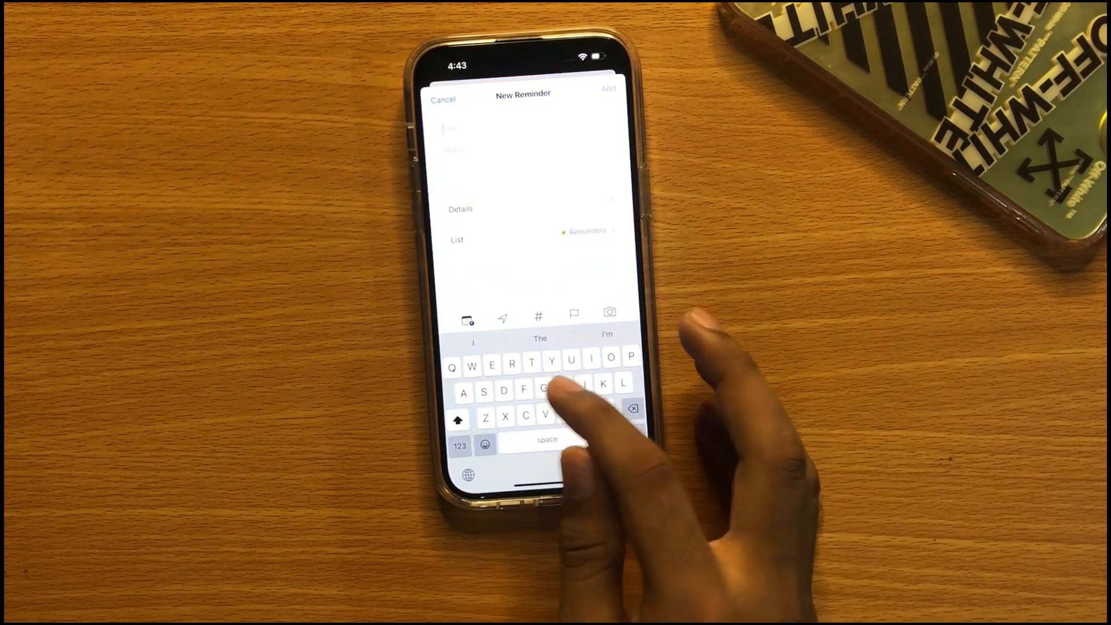
type("Shop")
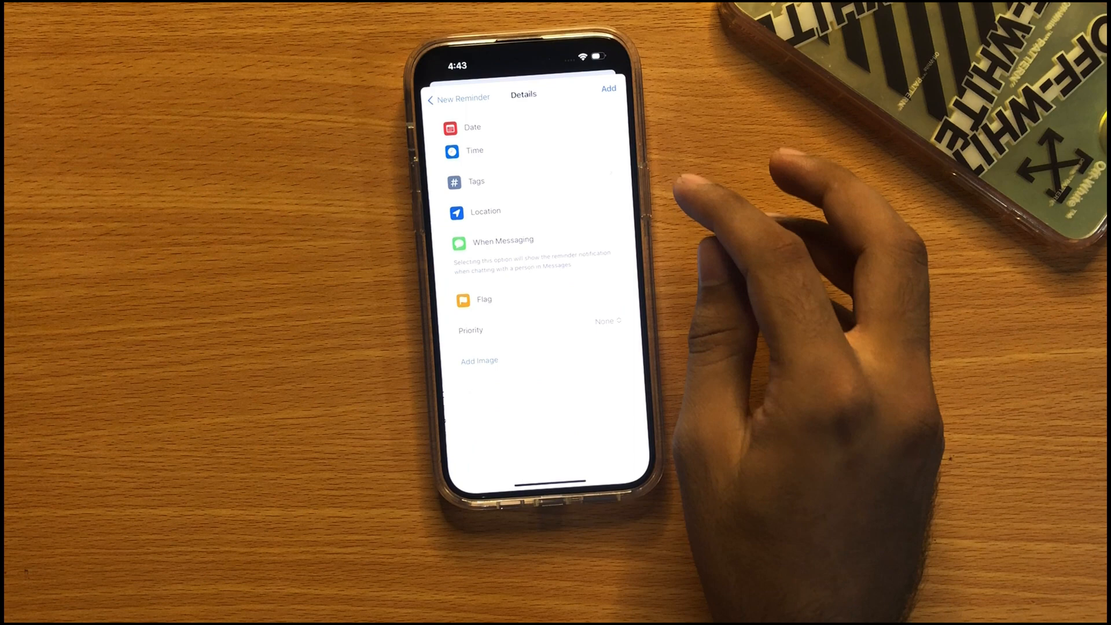
- Give the Shop reminder a 'Getting in Car' location trigger, then check it under All
left_click(601, 203)
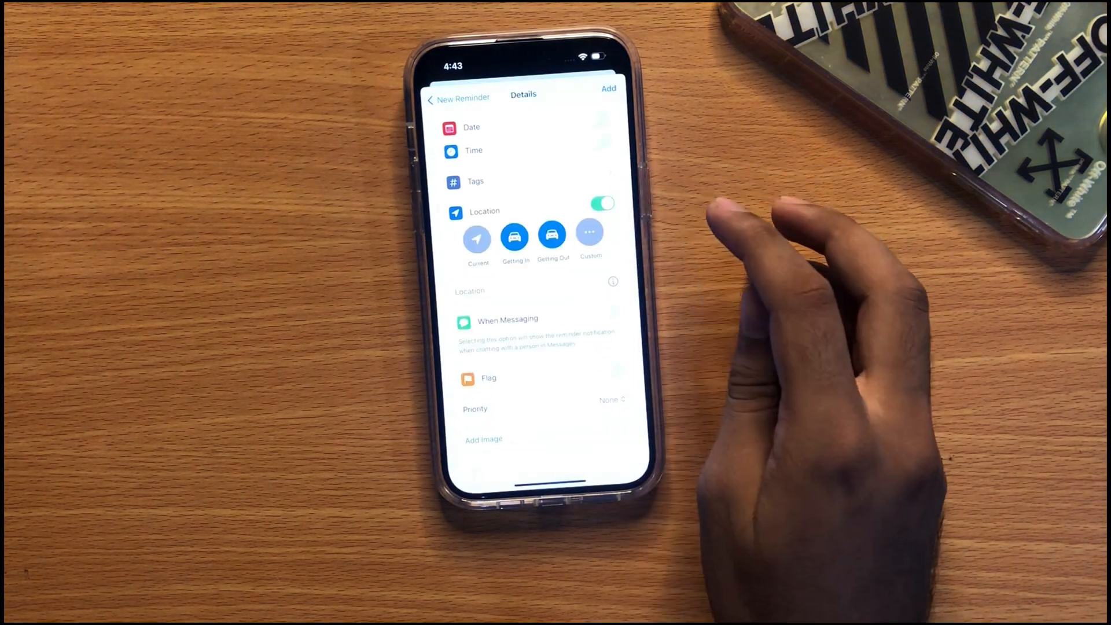
left_click(477, 239)
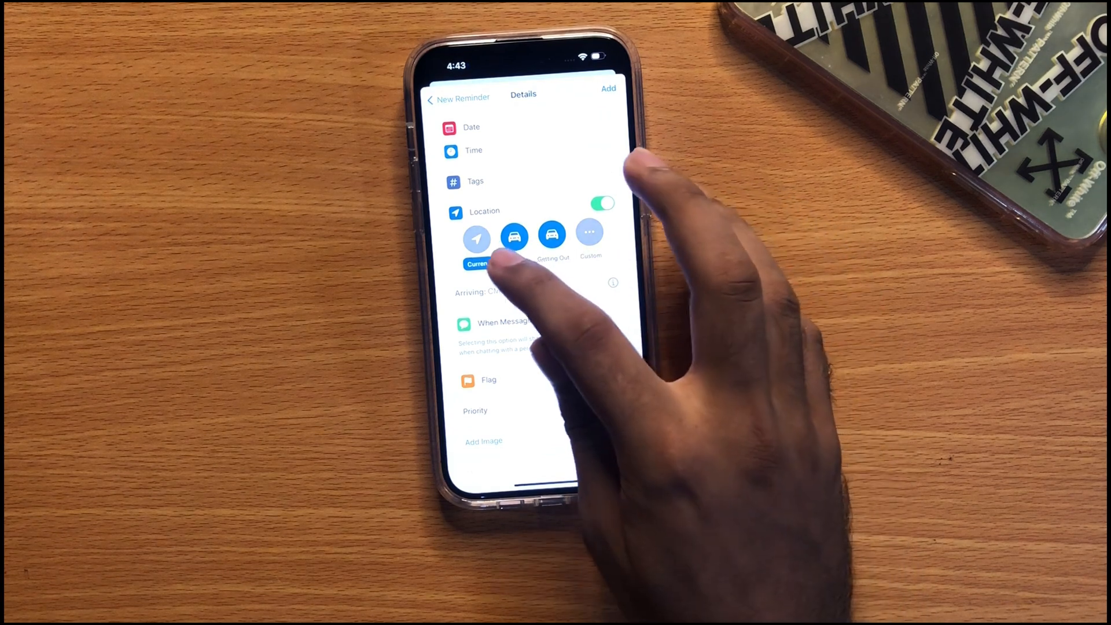
left_click(476, 237)
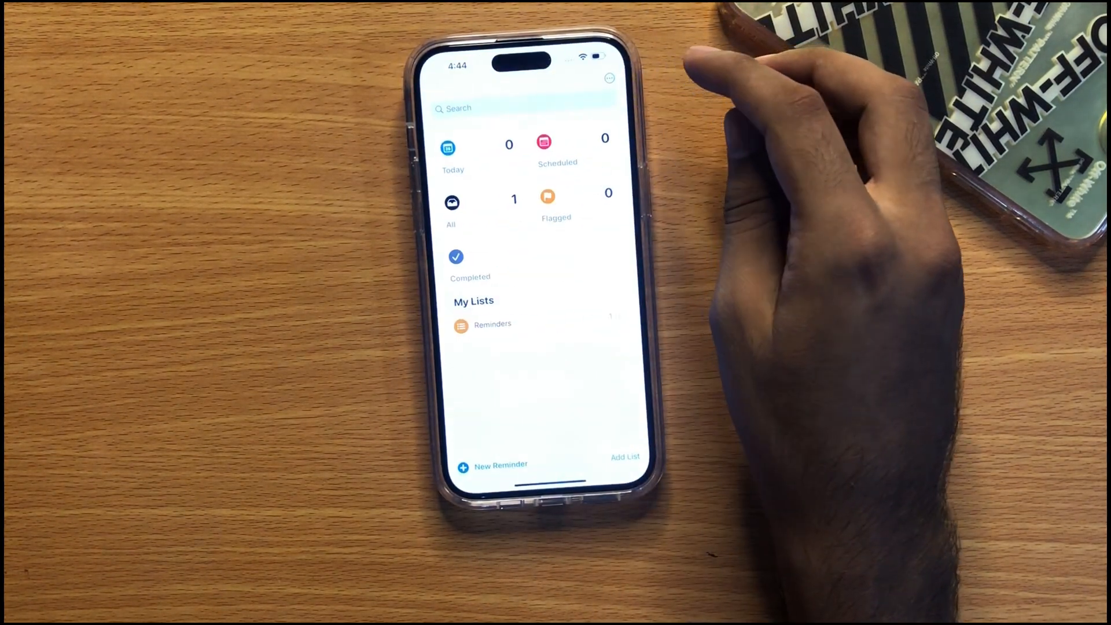
left_click(452, 205)
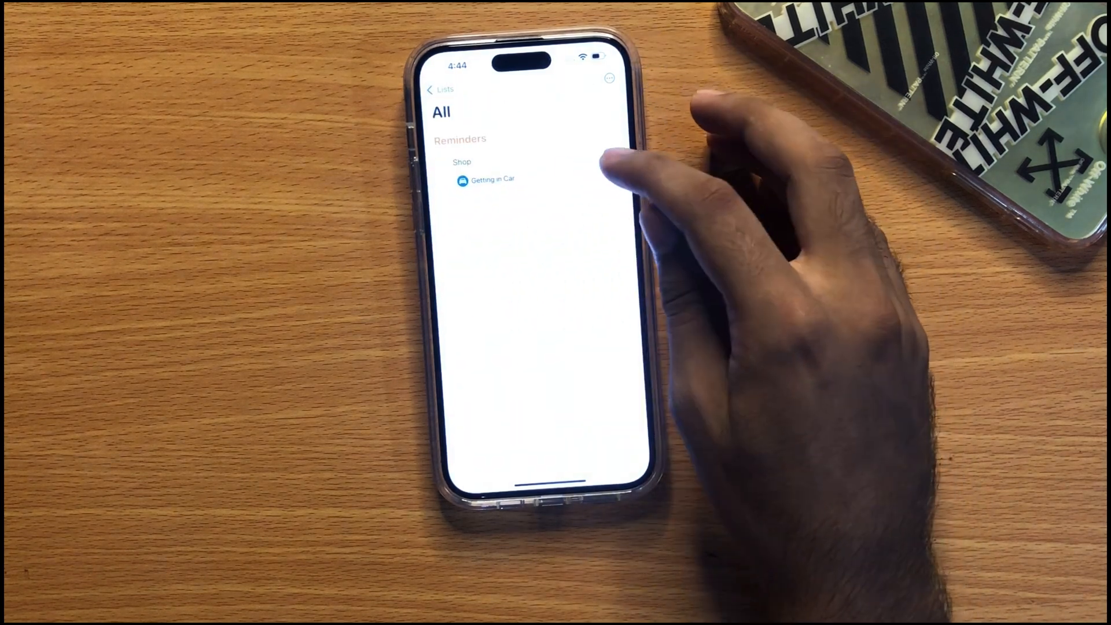